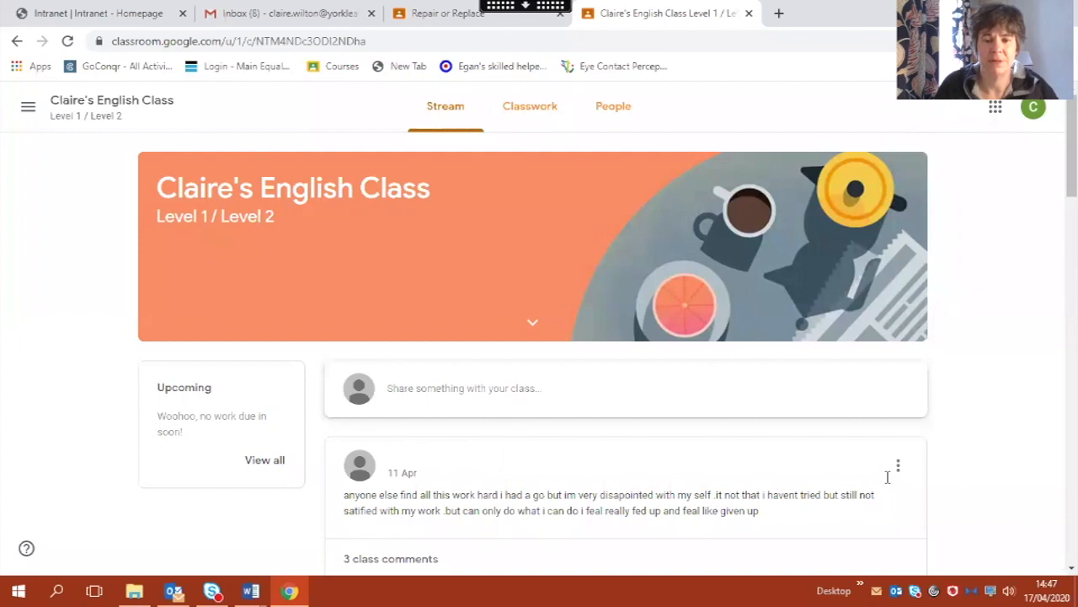
pyautogui.moveTo(916, 453)
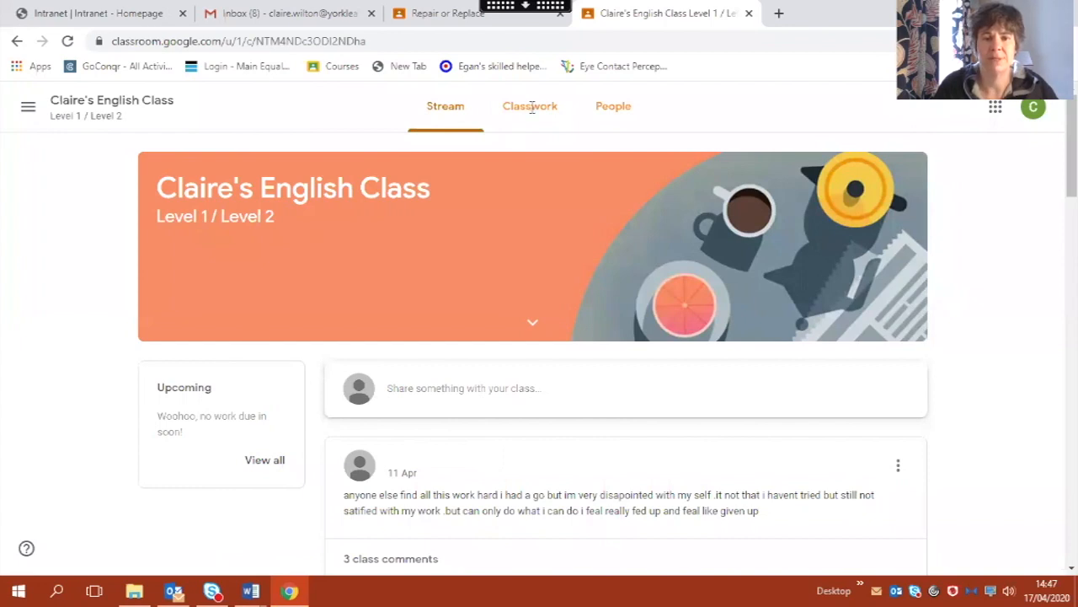
# Step: Show the Classwork list and expand Fun Fitness to reveal its instructions and four PDF attachments
pyautogui.click(535, 104)
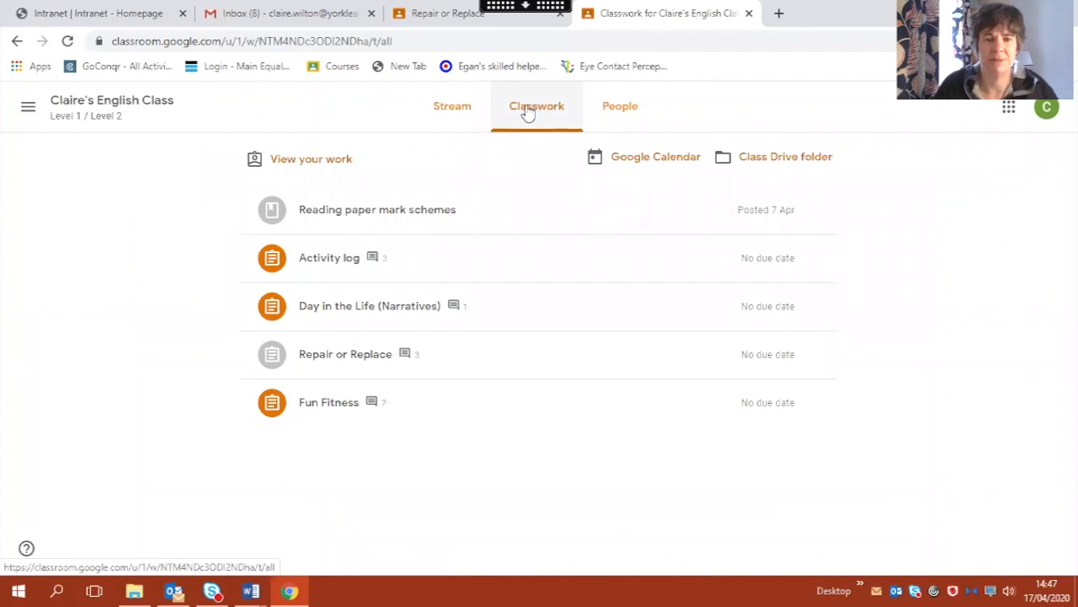
pyautogui.moveTo(328, 401)
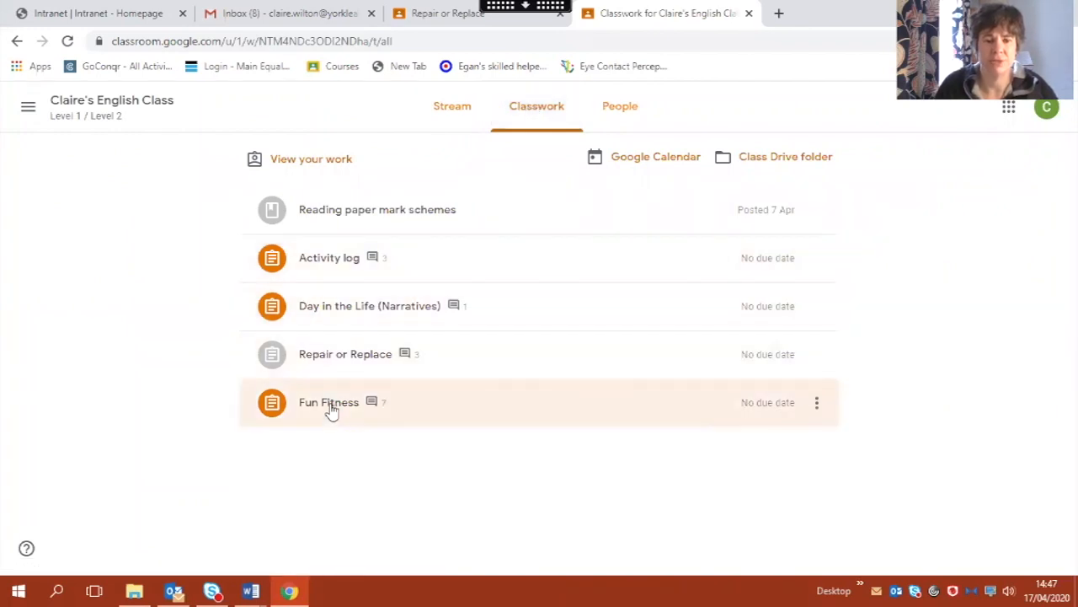
pyautogui.click(329, 401)
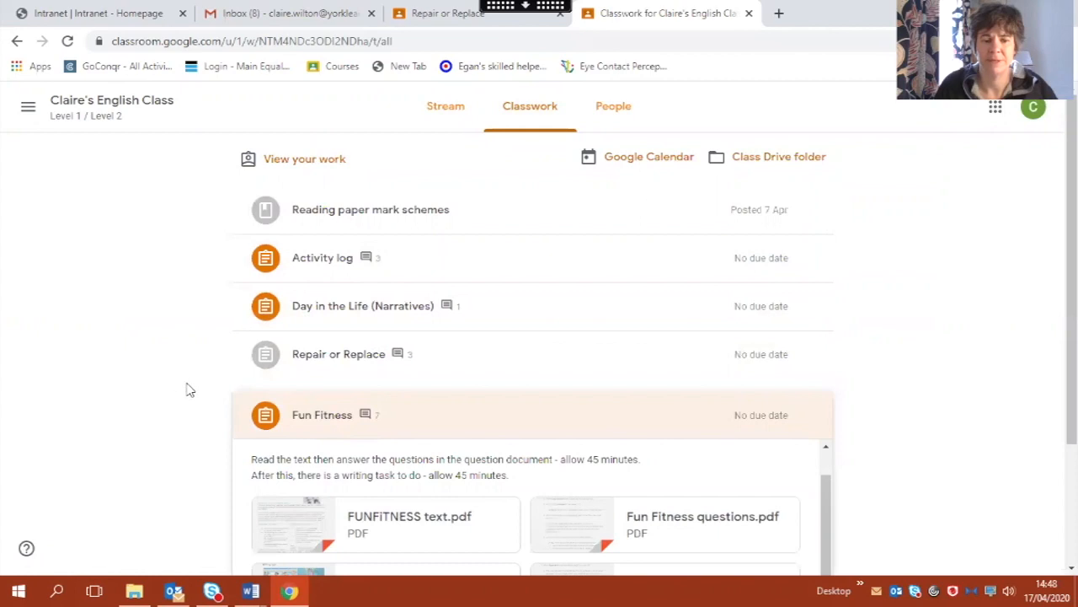
pyautogui.scroll(-3)
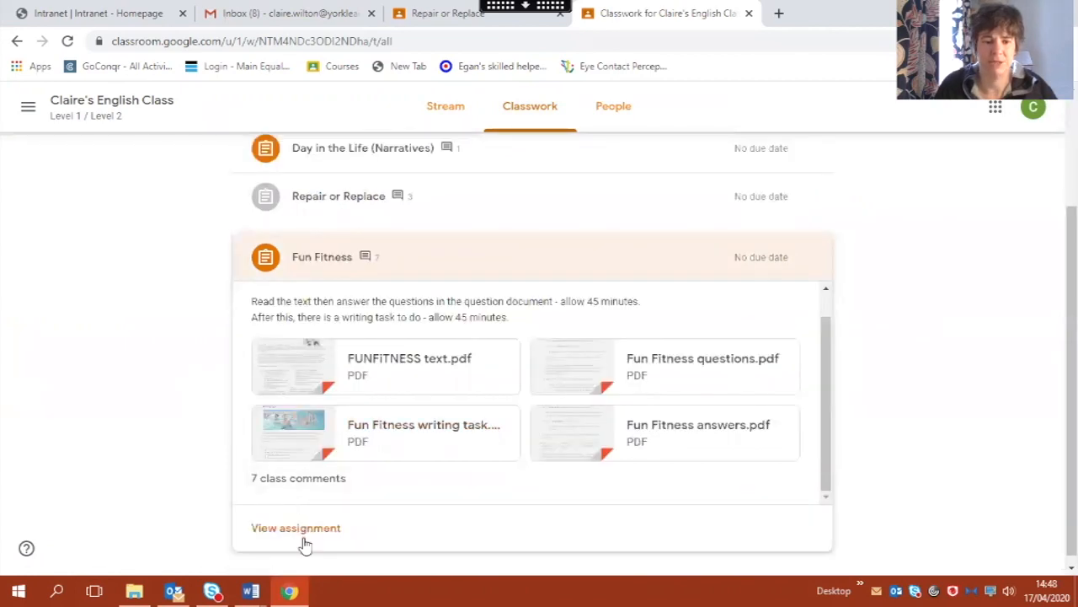
# Step: View the full Fun Fitness assignment and list the Add or create options in Your work
pyautogui.click(296, 527)
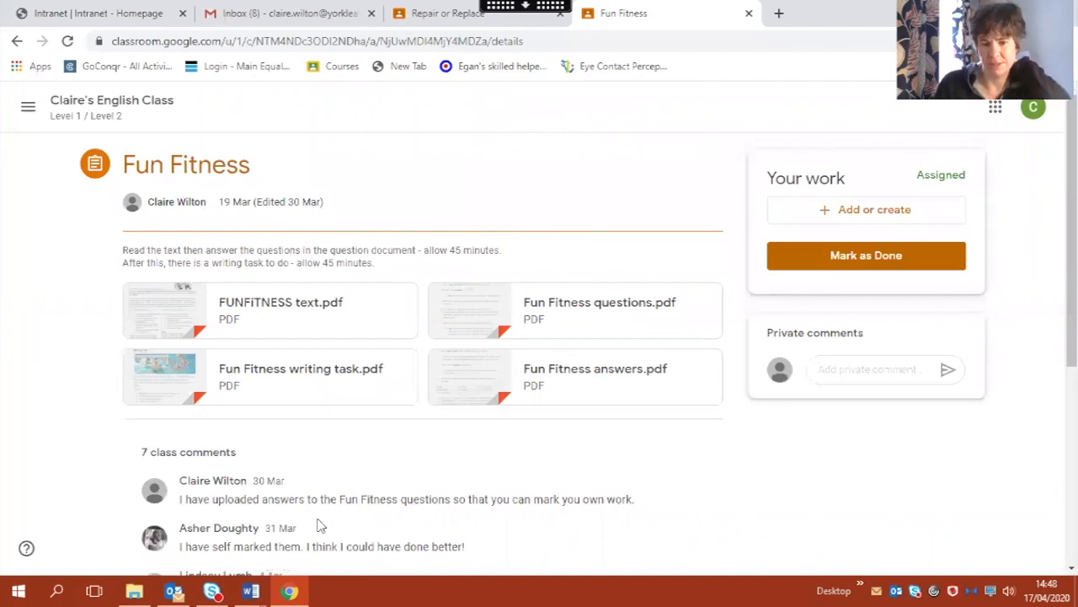
pyautogui.moveTo(327, 514)
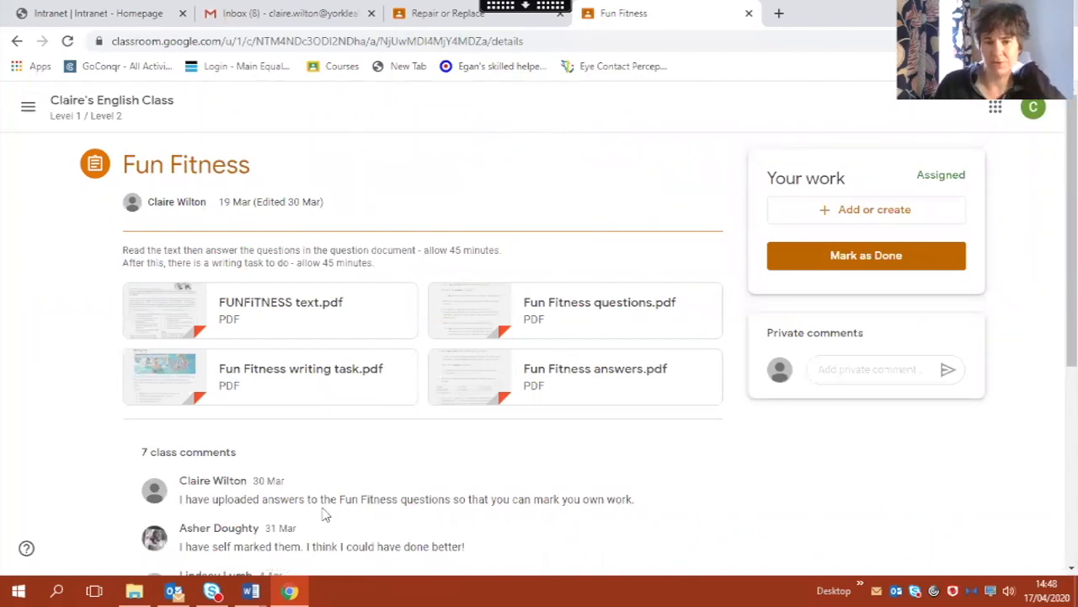
pyautogui.moveTo(984, 280)
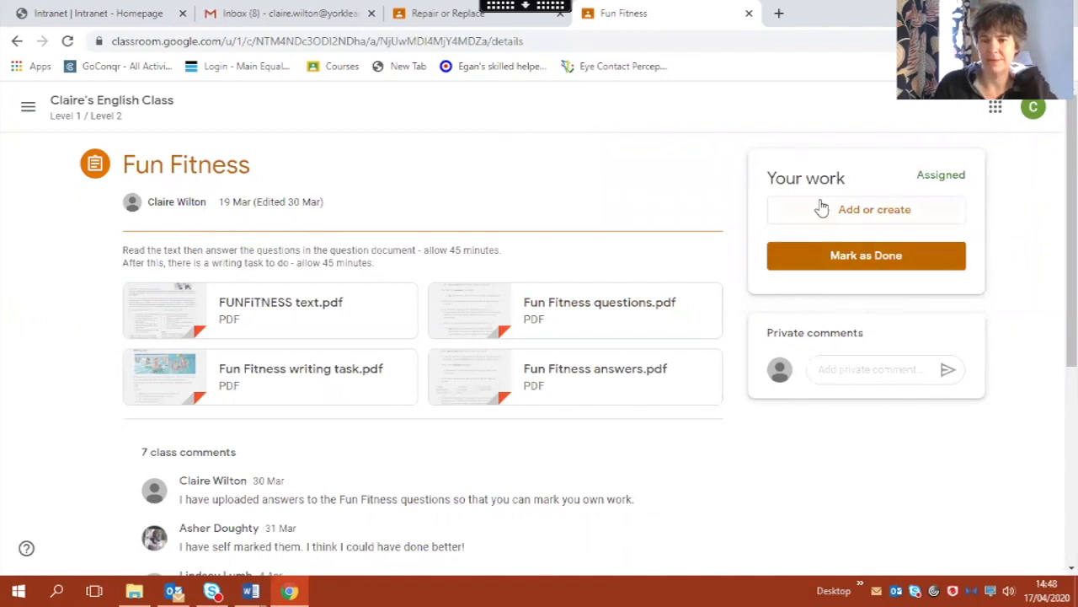
pyautogui.moveTo(873, 218)
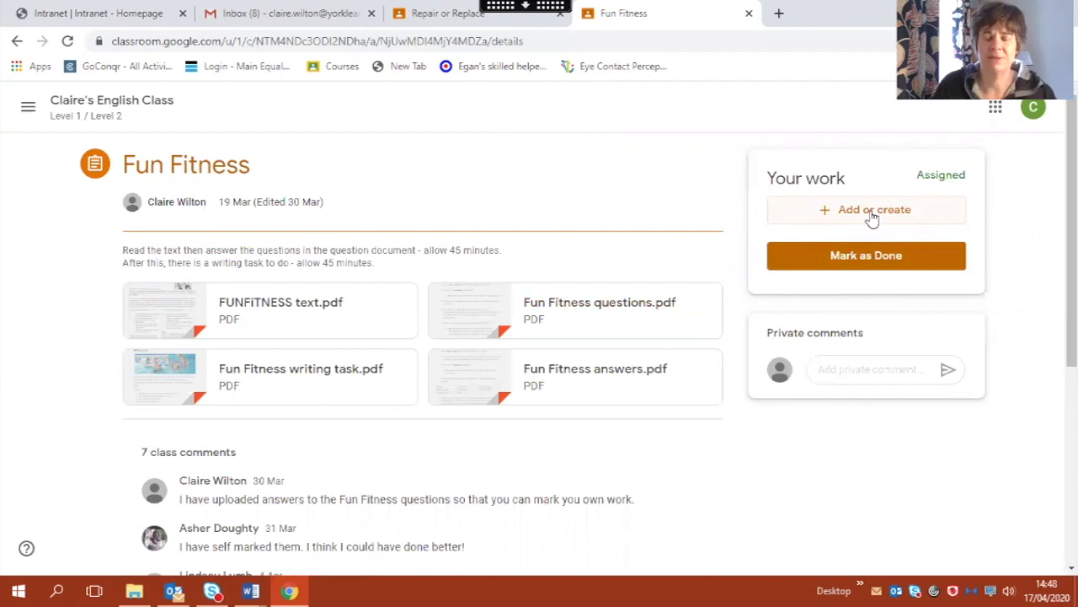
pyautogui.click(866, 209)
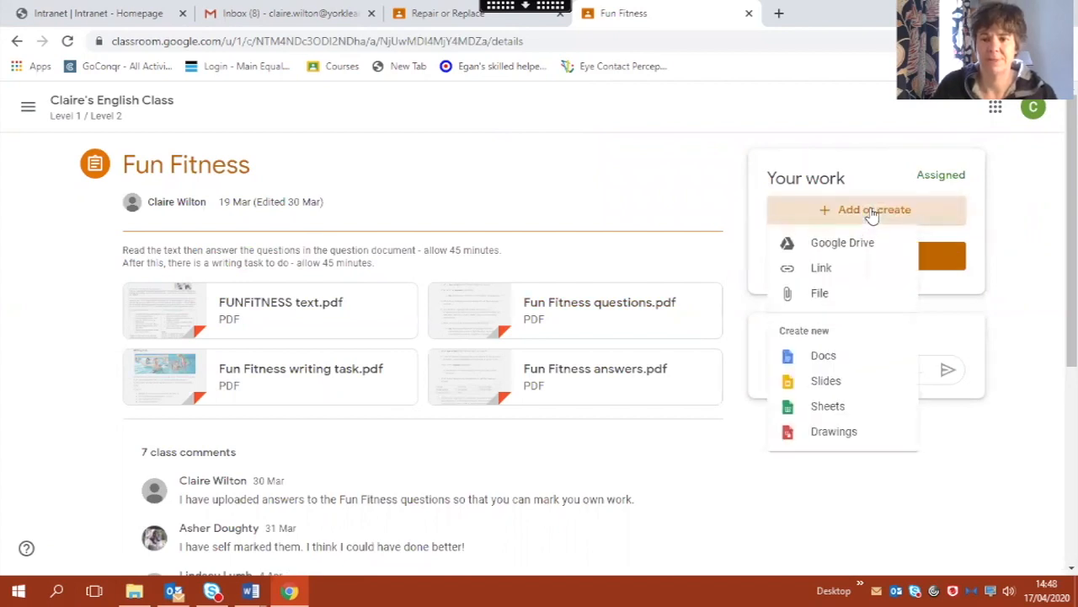
pyautogui.moveTo(829, 249)
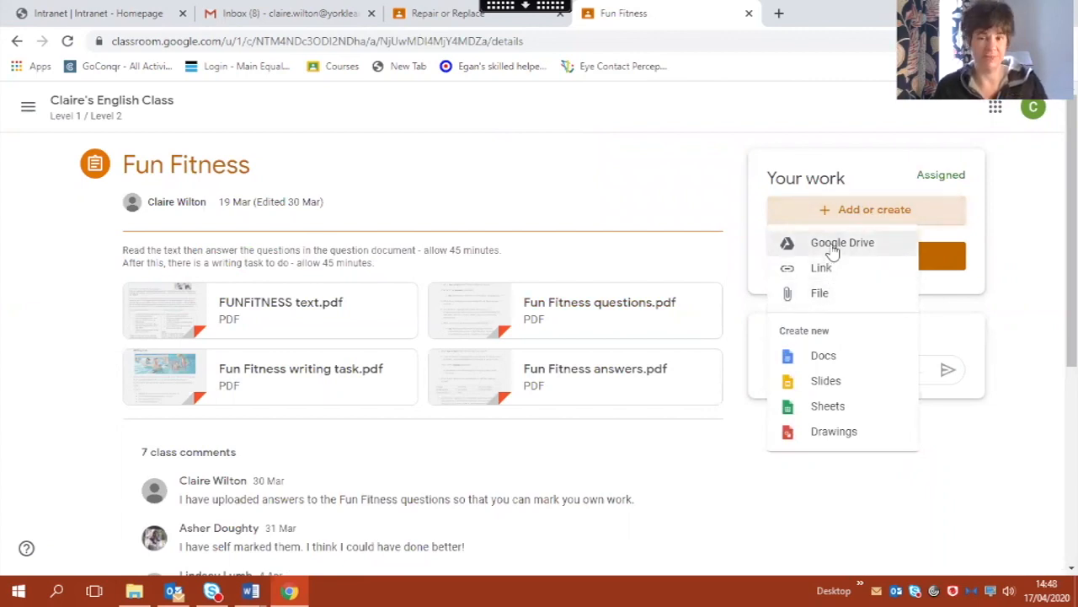
pyautogui.moveTo(821, 268)
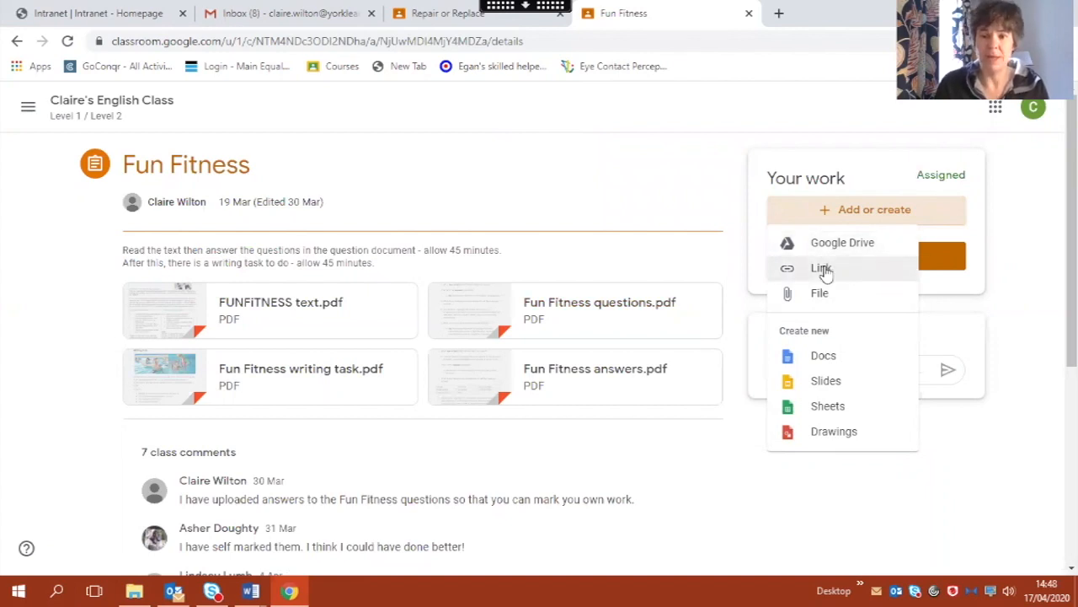
pyautogui.moveTo(818, 294)
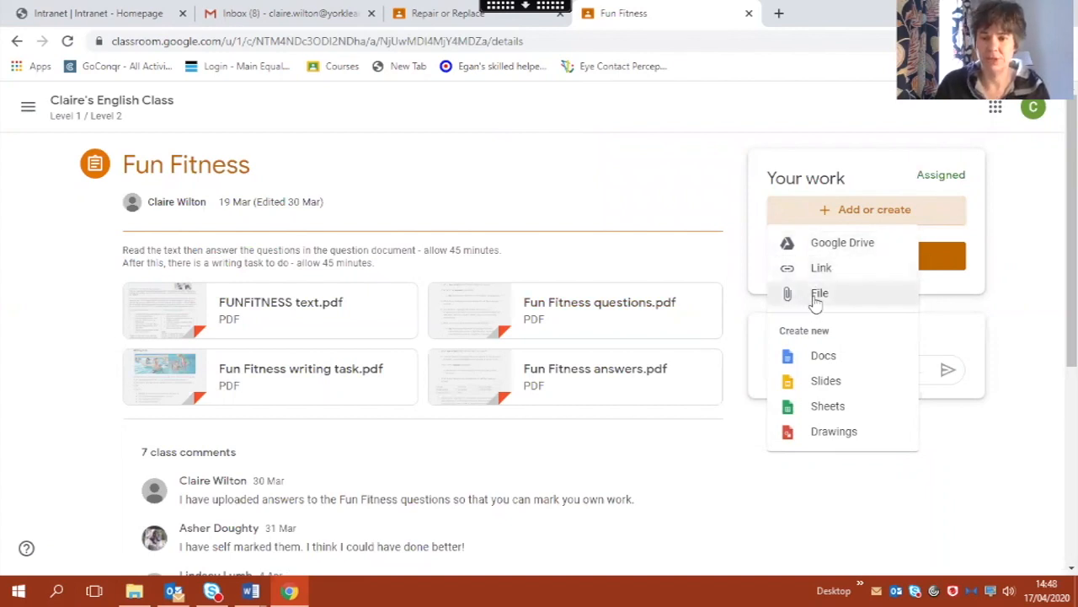
pyautogui.moveTo(817, 301)
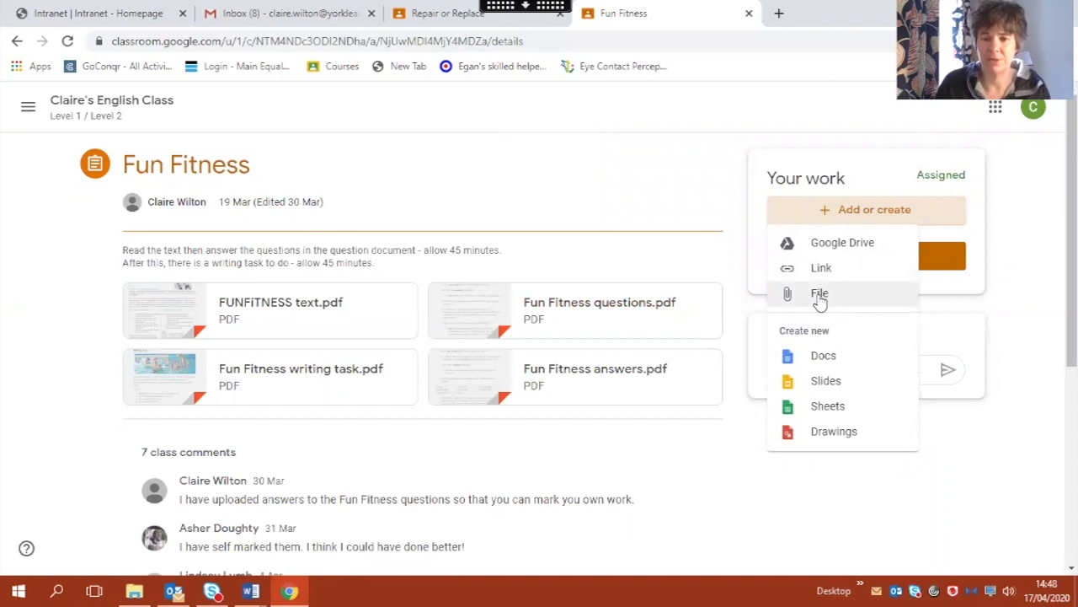
# Step: Upload the Word file 'Strut your street stuff' from the computer as work for Fun Fitness
pyautogui.click(819, 293)
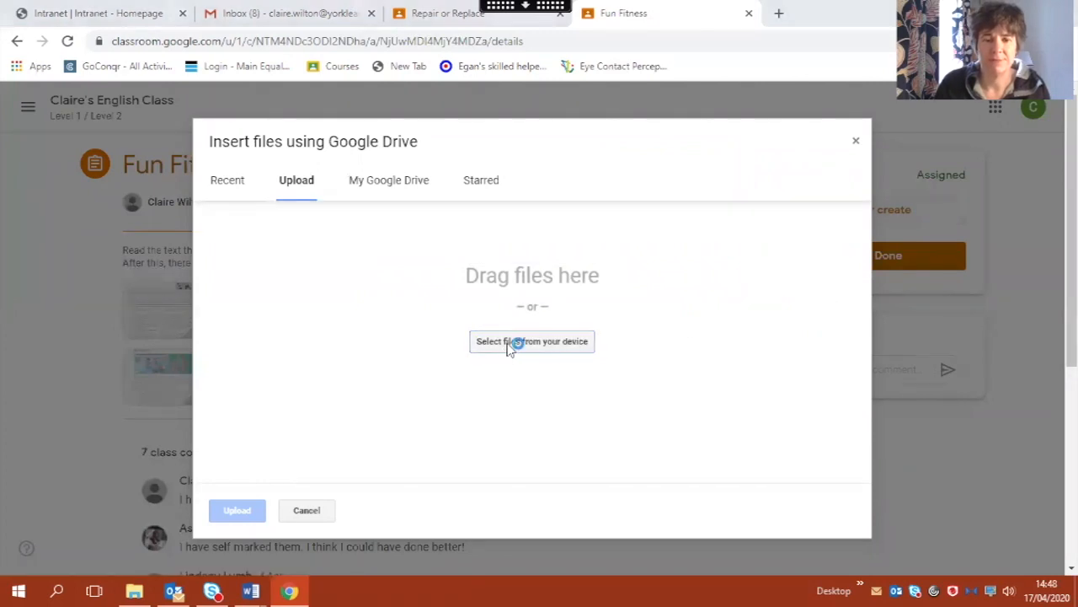
pyautogui.click(532, 341)
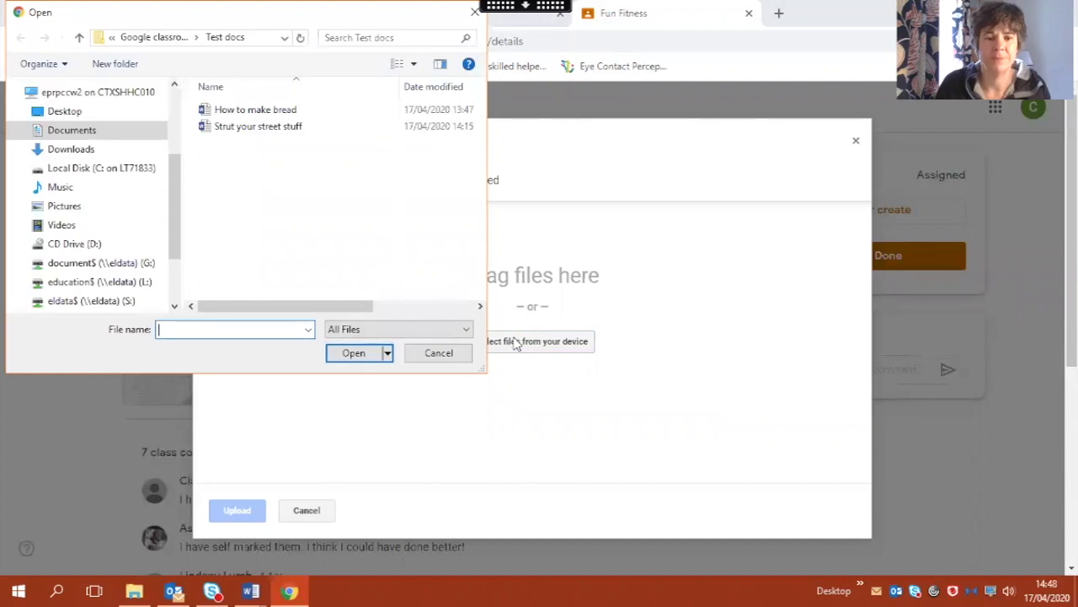
pyautogui.click(258, 124)
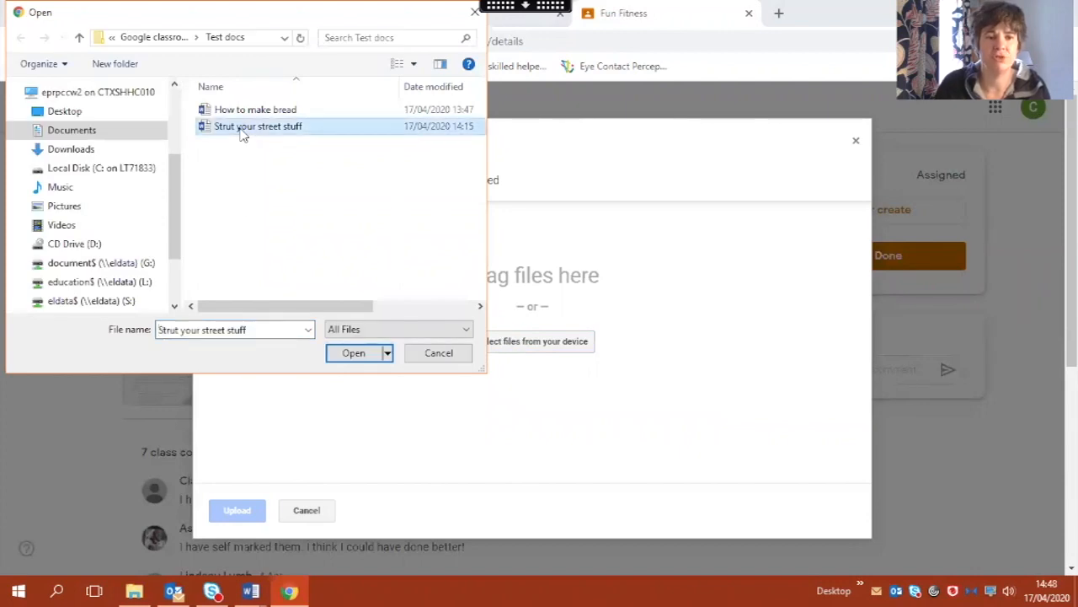
pyautogui.click(353, 352)
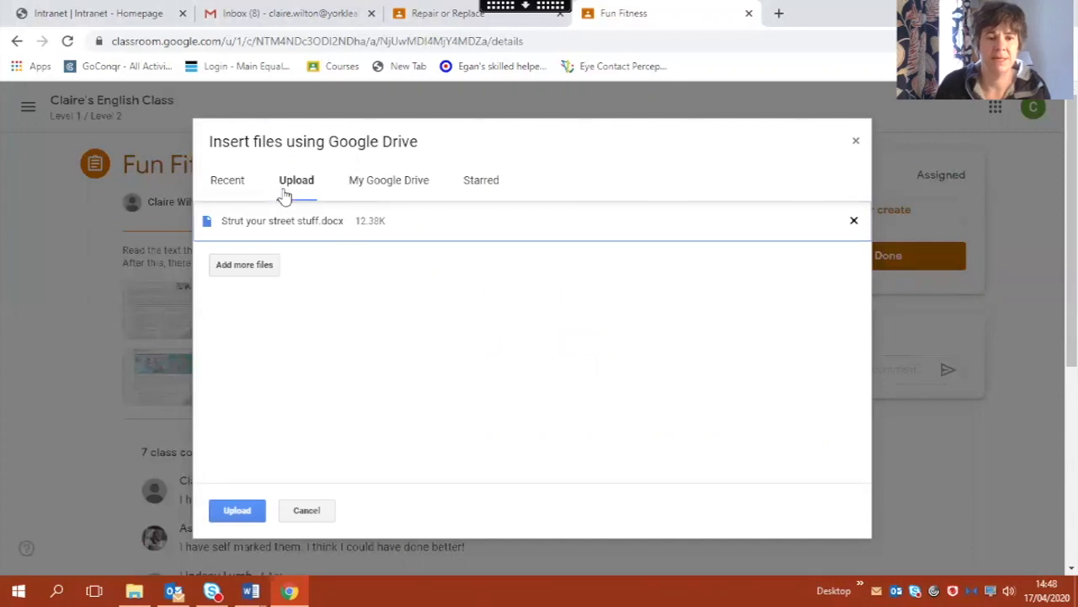
pyautogui.moveTo(240, 210)
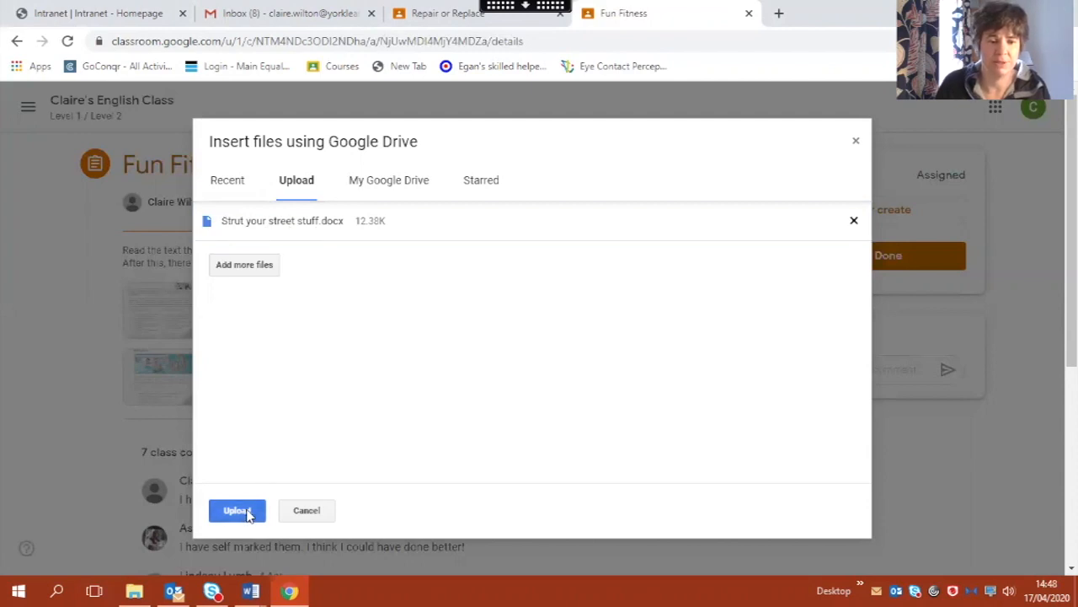
pyautogui.click(236, 508)
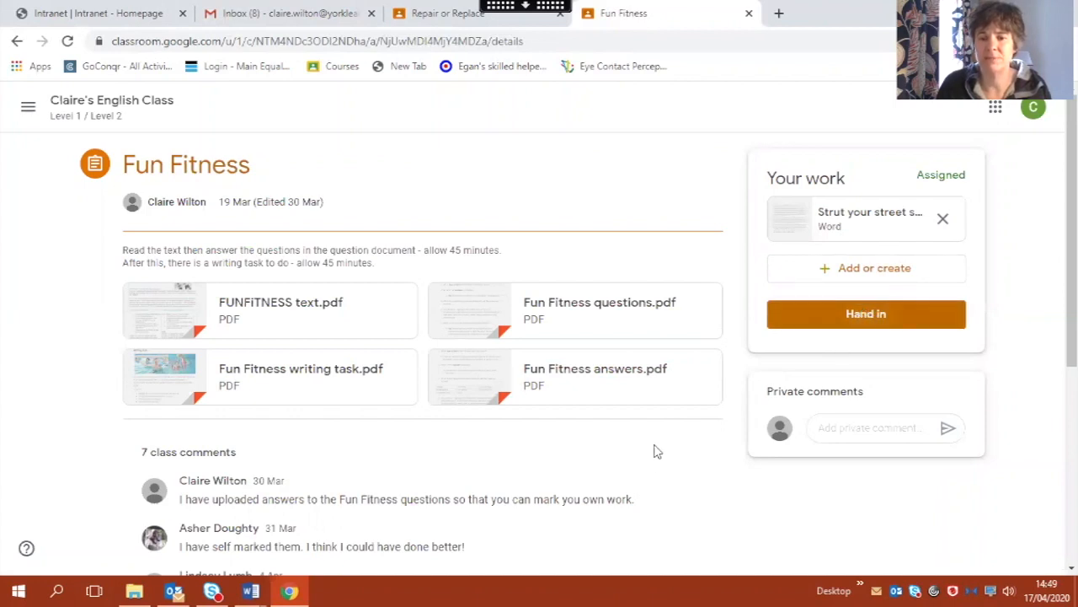
pyautogui.moveTo(664, 478)
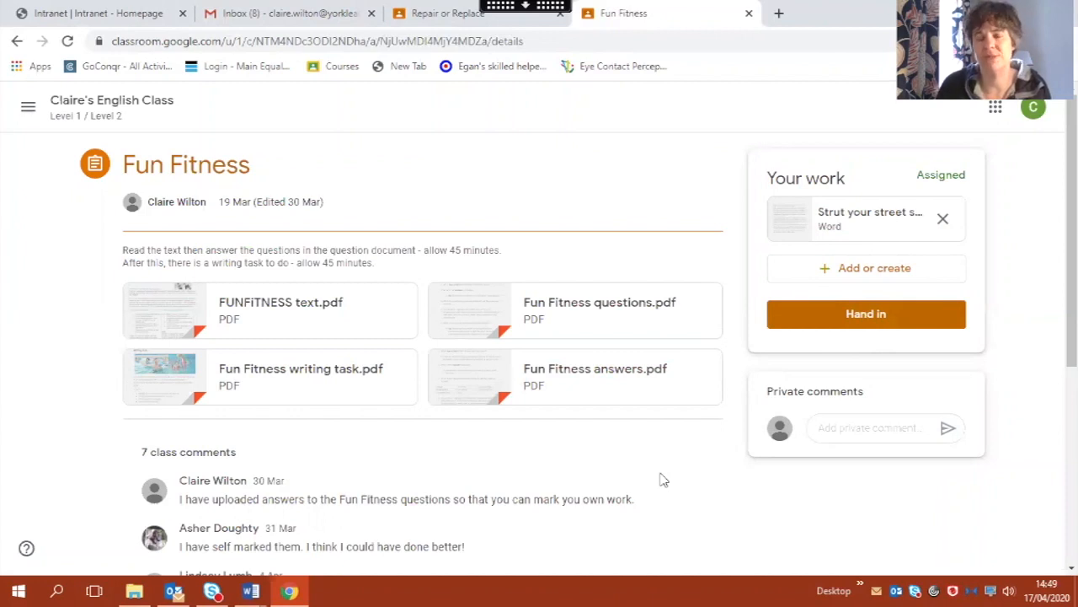
pyautogui.moveTo(657, 475)
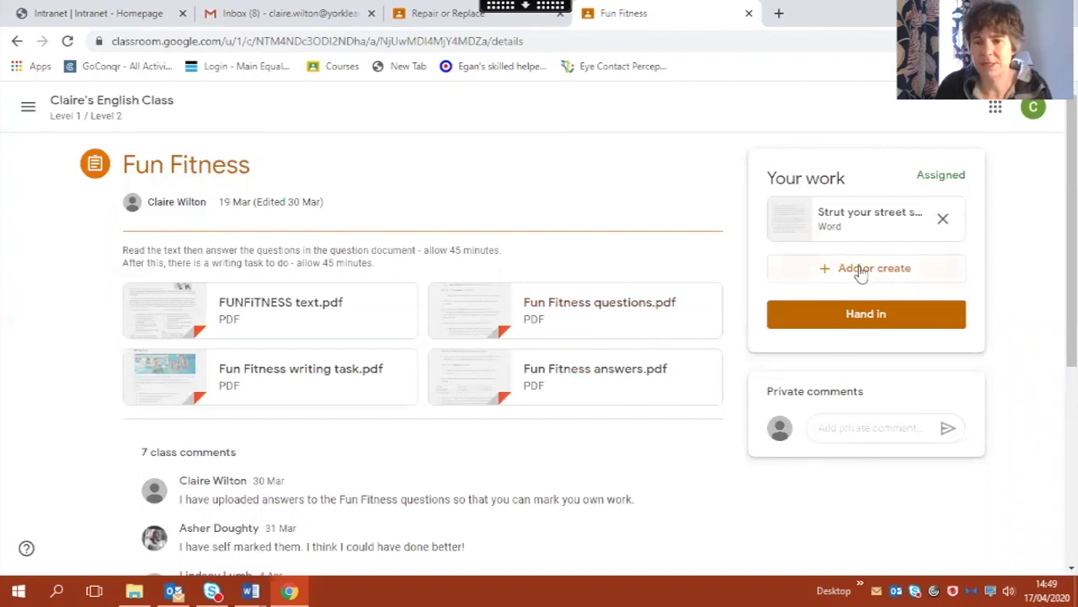
# Step: Create a new Google Docs document as a second attachment under Your work
pyautogui.click(866, 267)
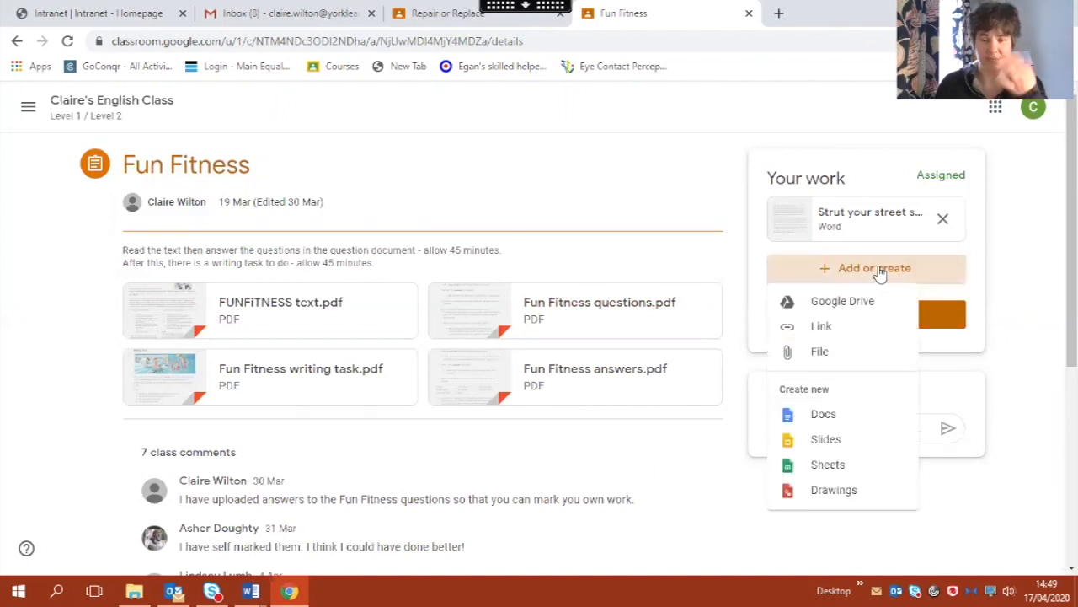
pyautogui.moveTo(805, 376)
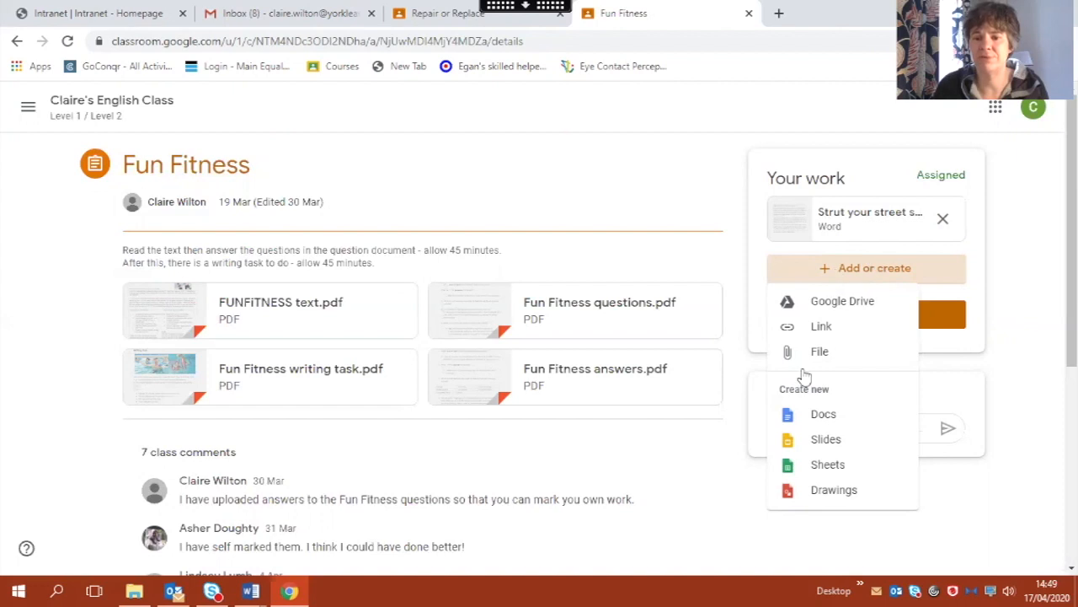
pyautogui.moveTo(822, 415)
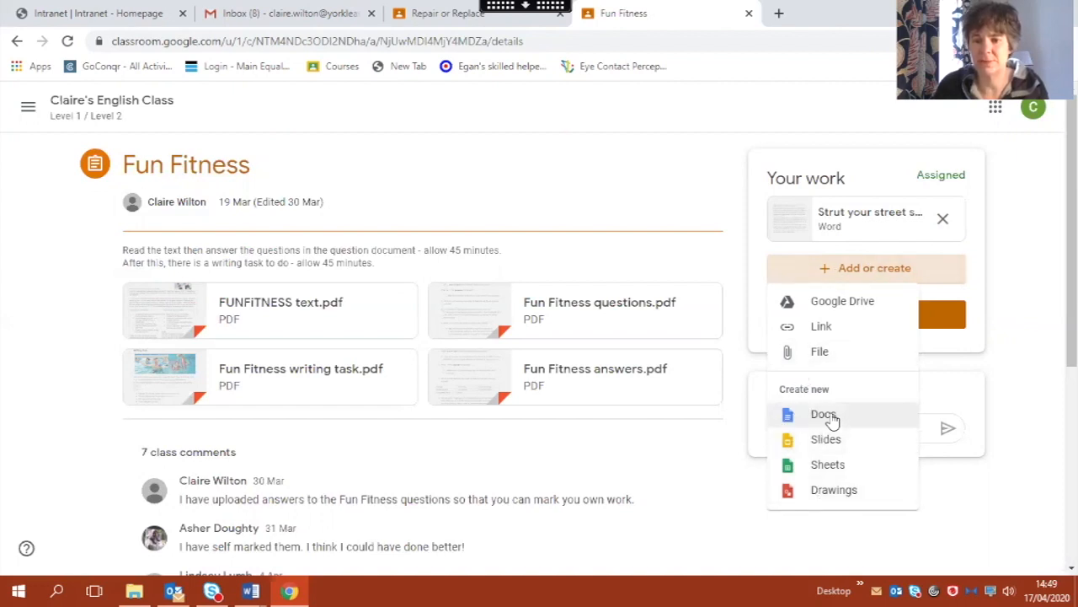
pyautogui.click(822, 414)
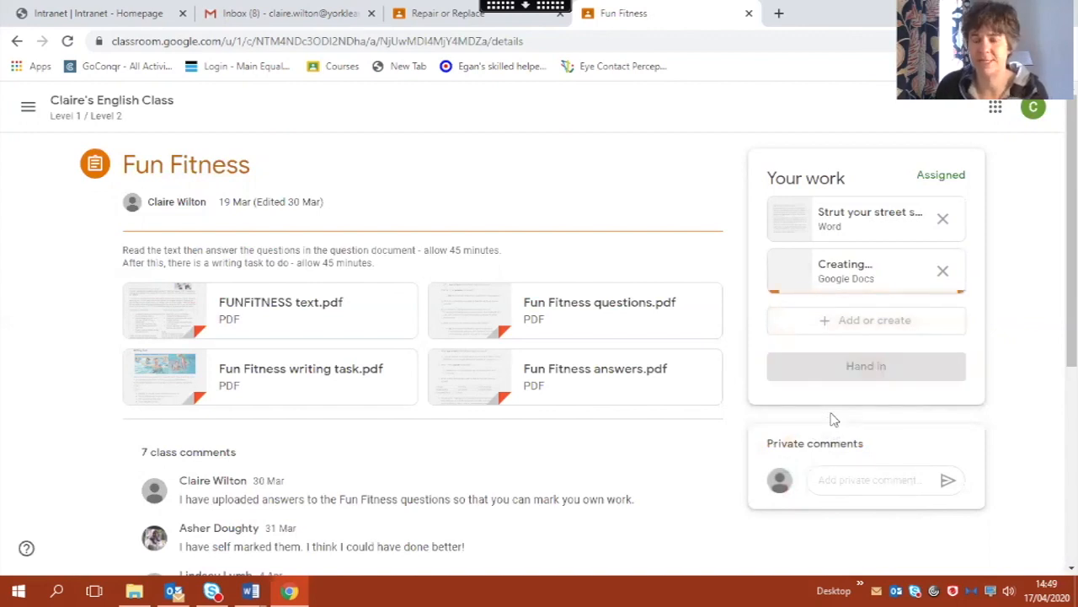
pyautogui.click(845, 269)
pyautogui.write('This is my assign')
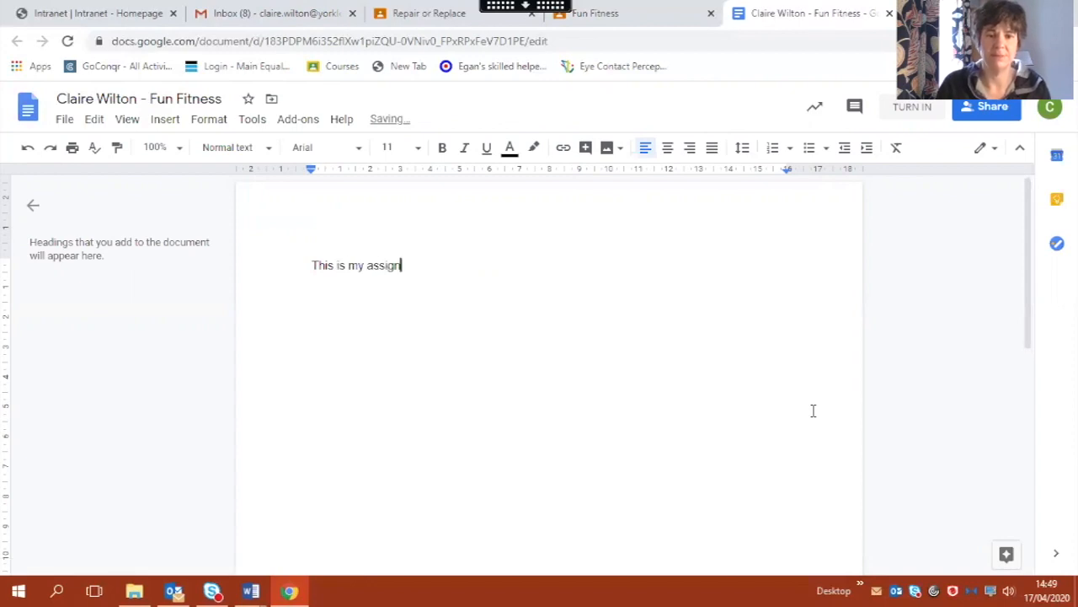
# Step: Write 'This is my assignment for Fun Fitness' and 'Then I can type my text here.' on separate lines
pyautogui.write('ment for Fiun')
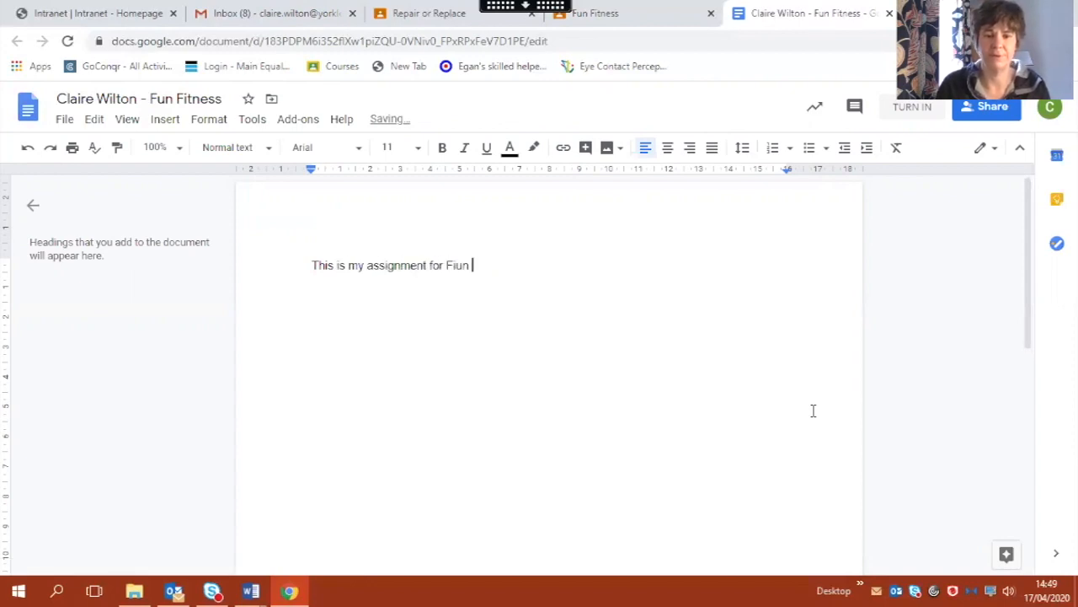
pyautogui.write('Fun Fitness')
pyautogui.write('Then a')
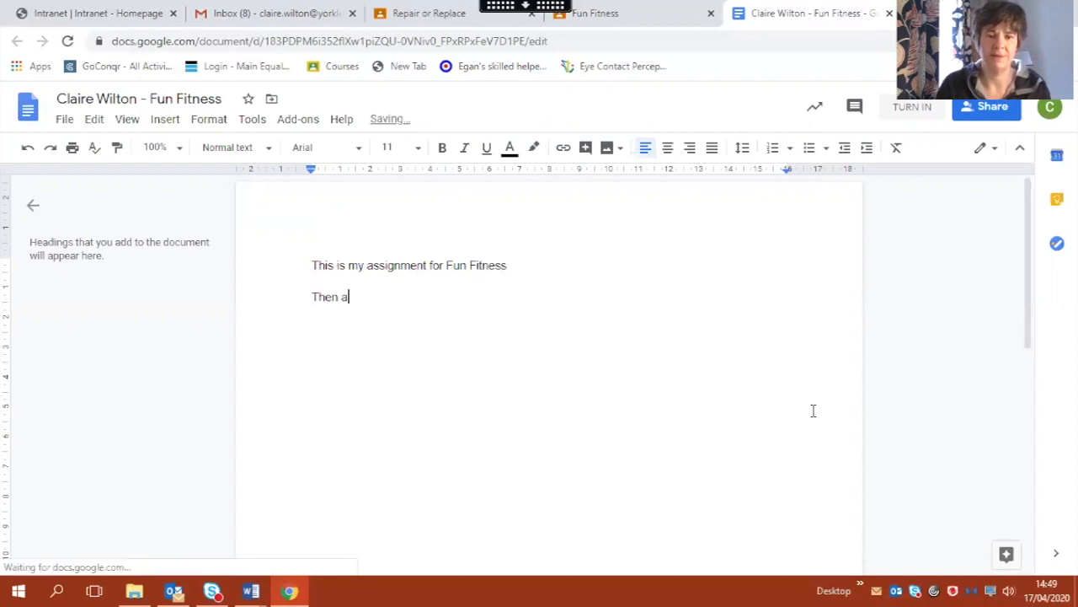
pyautogui.write('I can ty')
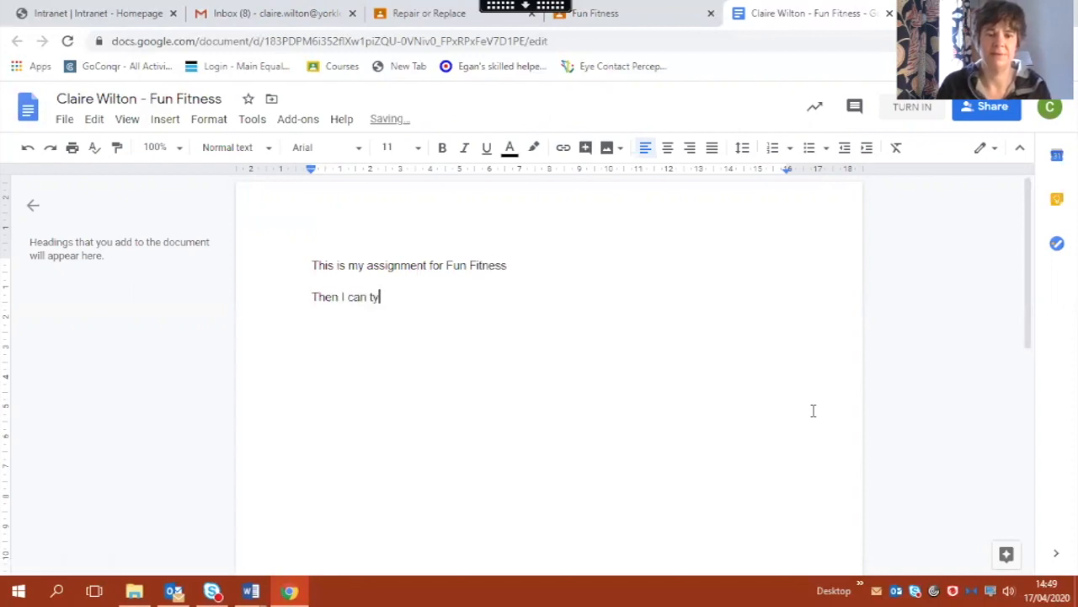
pyautogui.write('pe my text h')
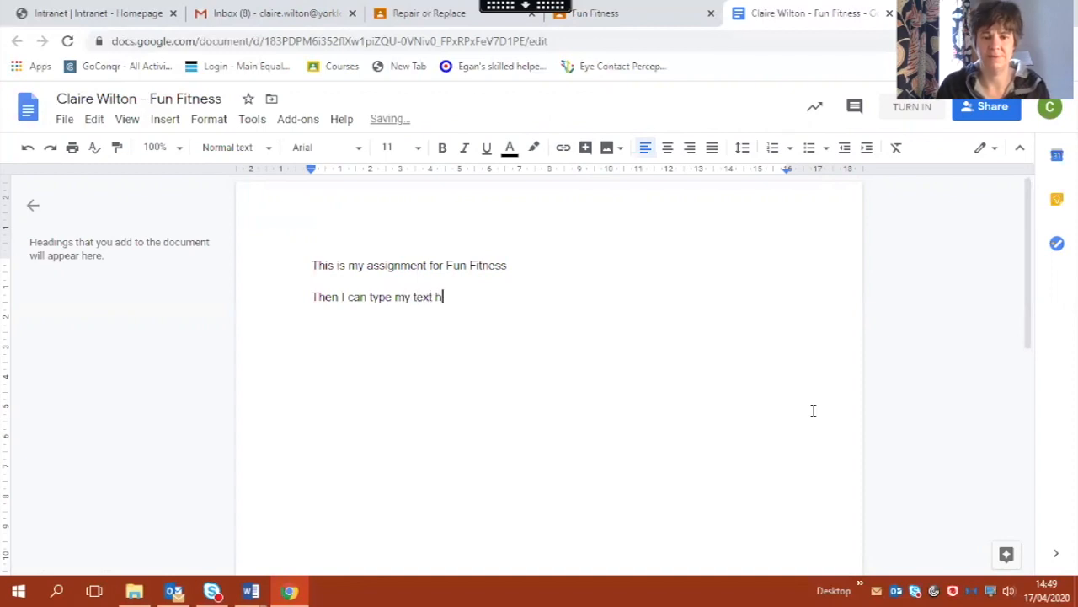
pyautogui.write('ere.')
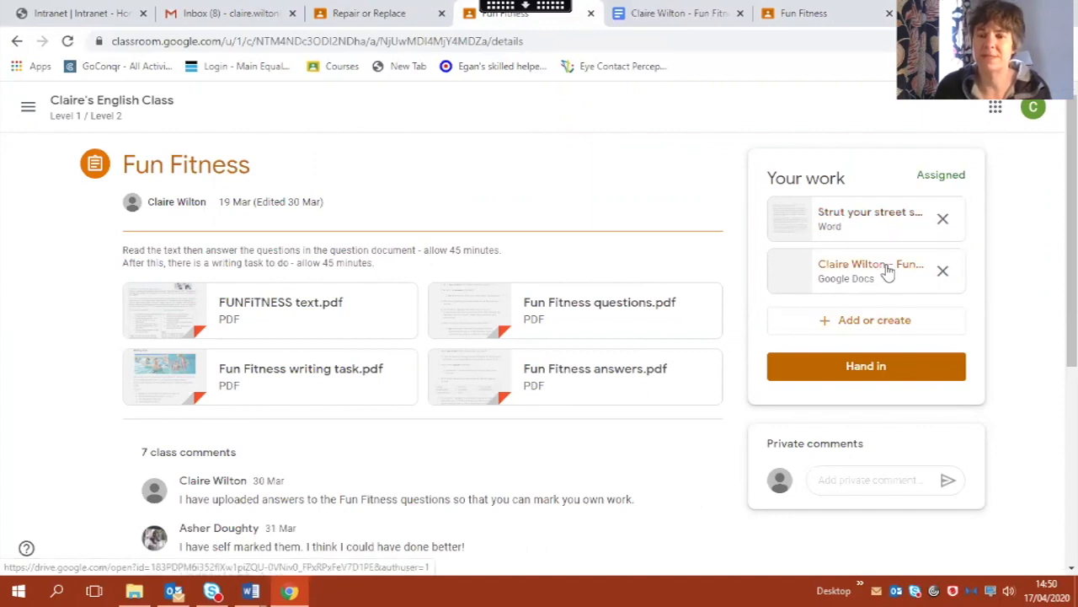
pyautogui.moveTo(870, 270)
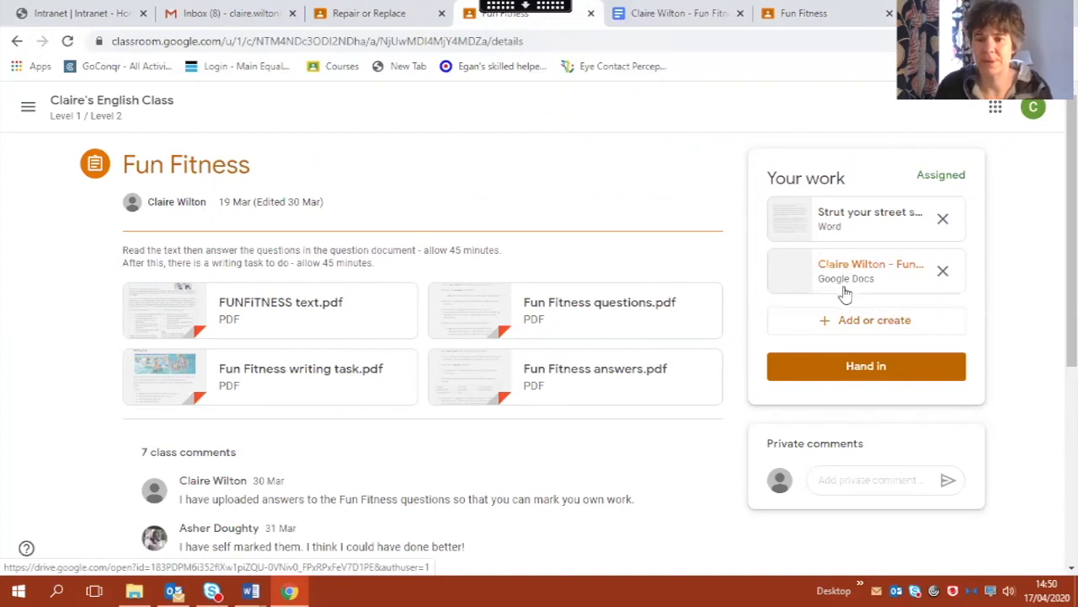
pyautogui.moveTo(866, 366)
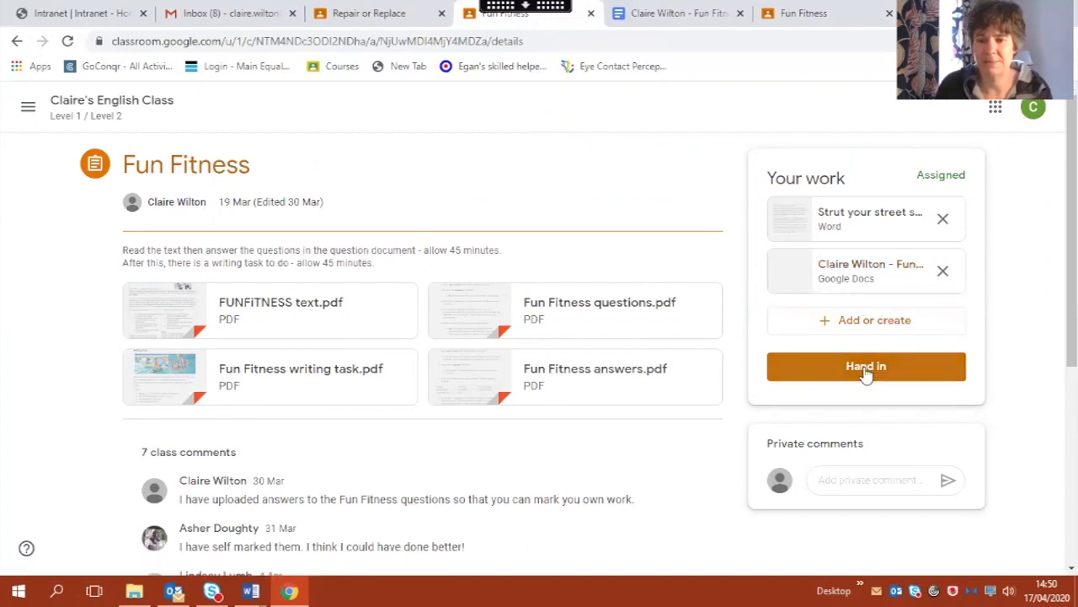
# Step: Hand in Fun Fitness with both attachments and confirm so the status shows Handed in
pyautogui.click(865, 366)
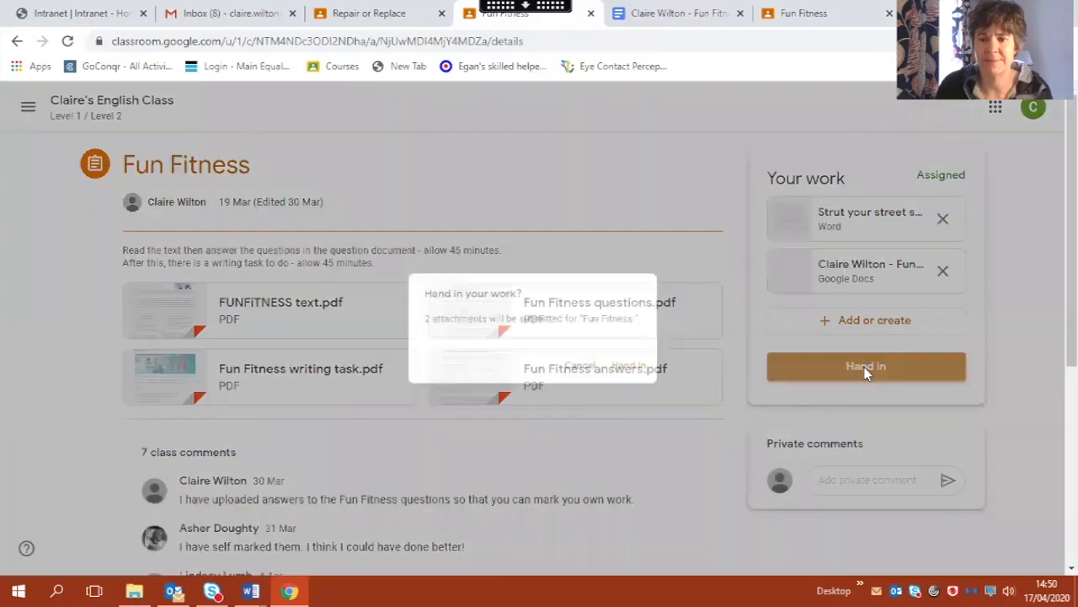
pyautogui.click(866, 365)
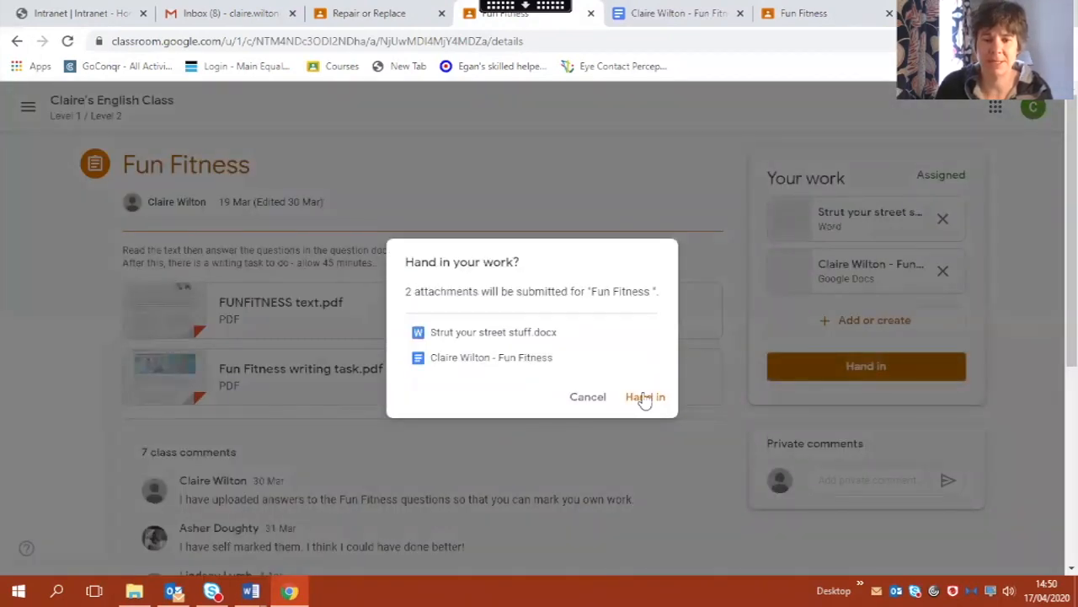
pyautogui.click(644, 396)
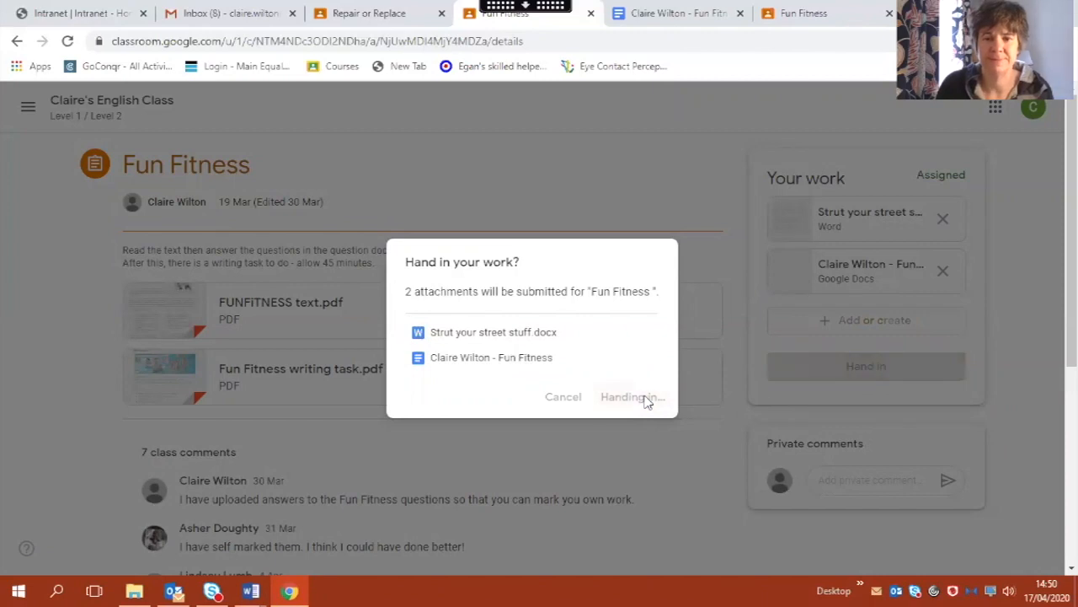
pyautogui.click(630, 396)
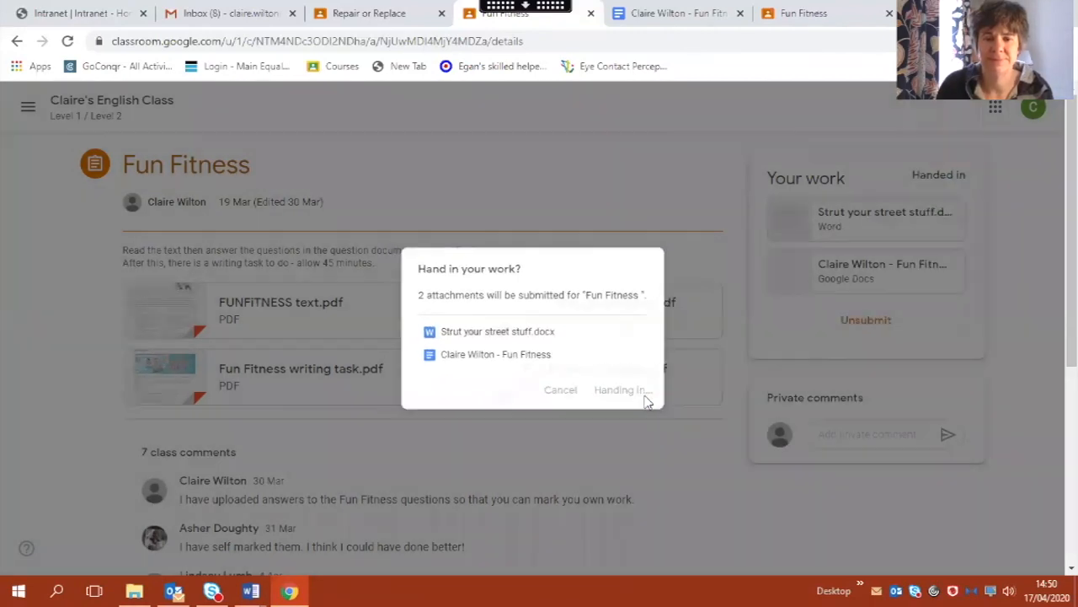
pyautogui.click(620, 389)
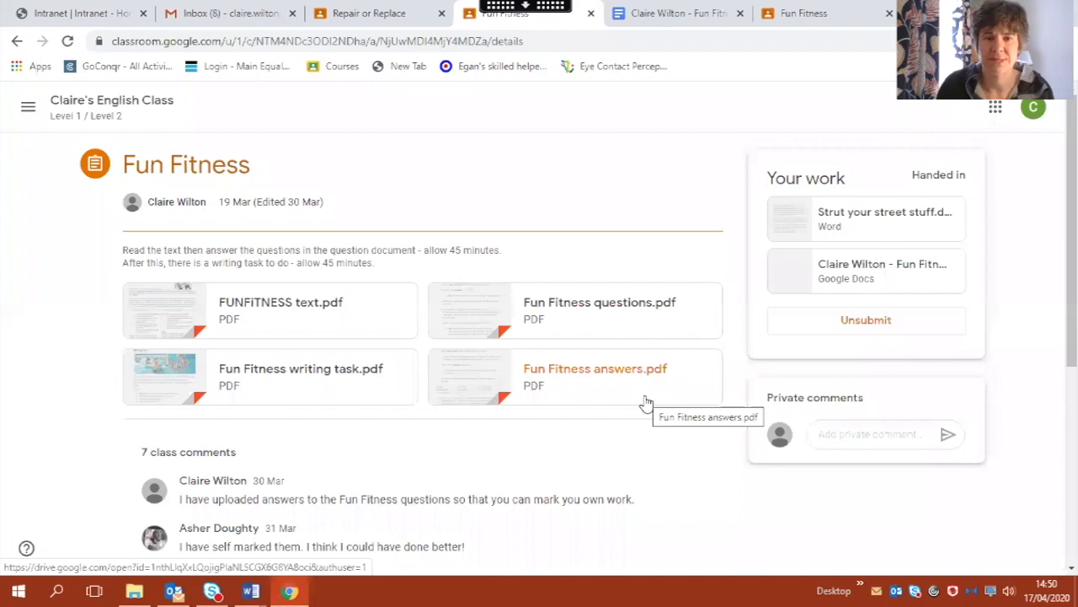
pyautogui.moveTo(644, 401)
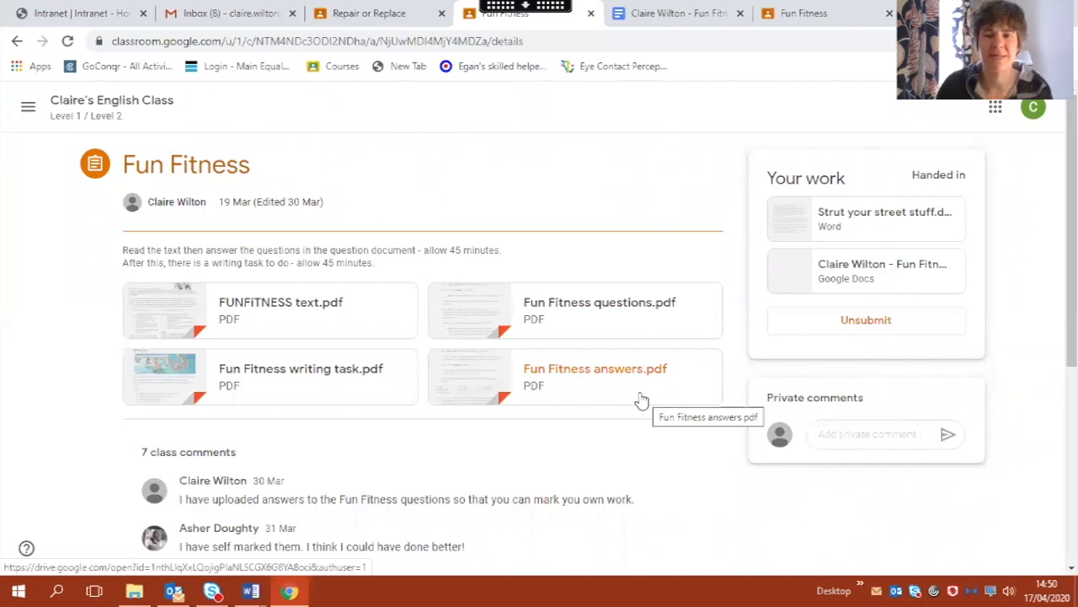
pyautogui.moveTo(478, 327)
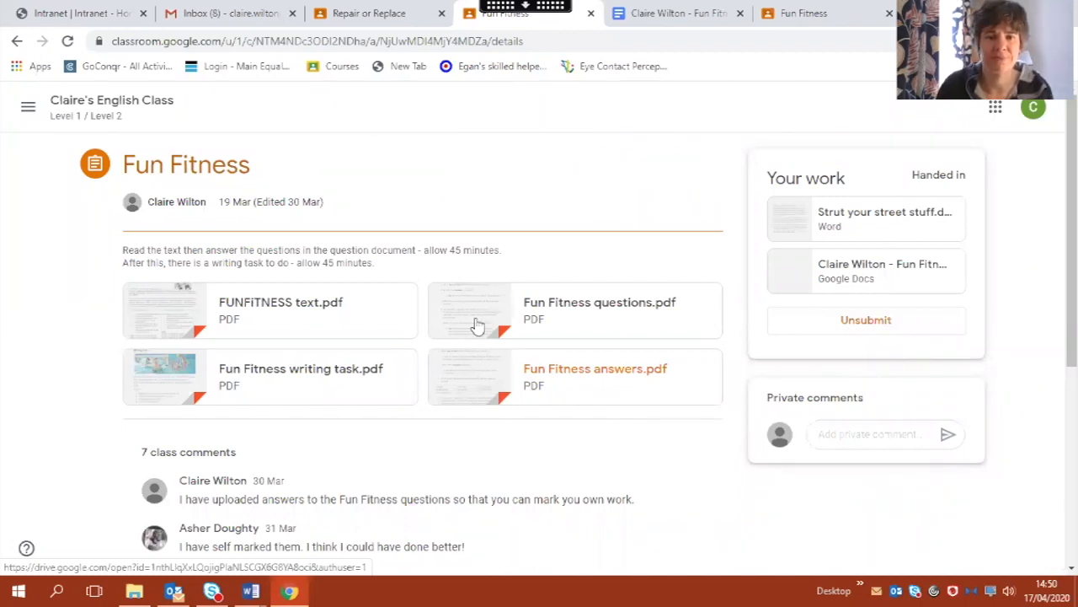